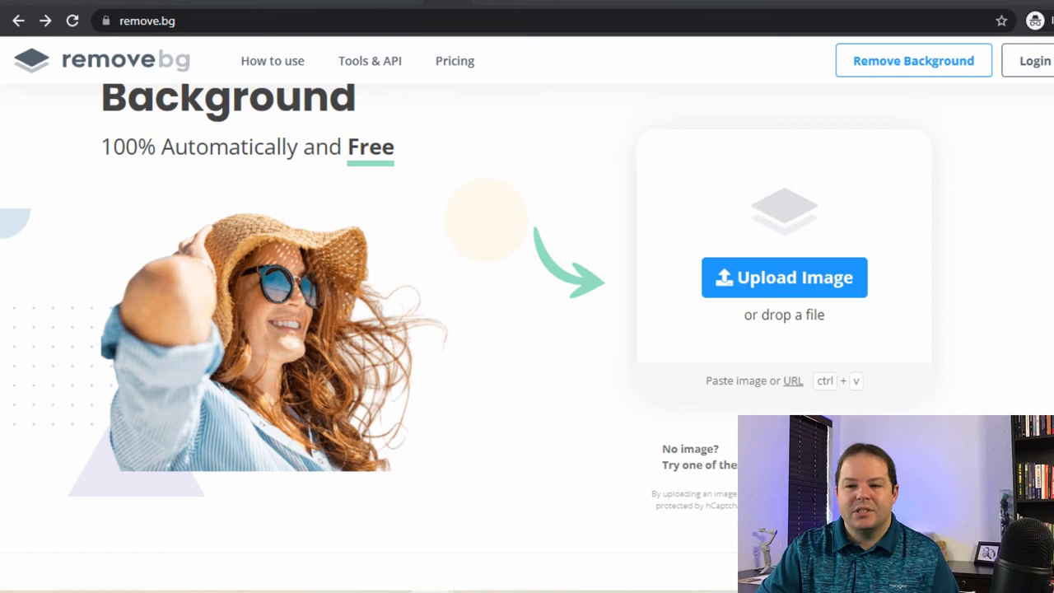
{"action": "mouse_move", "coordinate": [780, 294]}
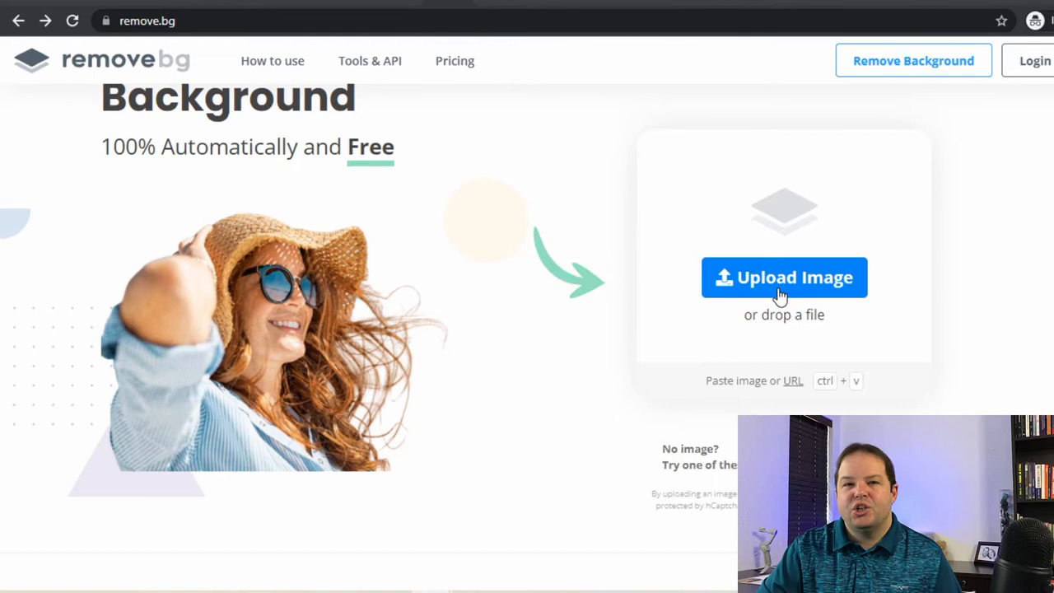
Step: Hit Upload Image on the remove.bg homepage to begin adding the portrait
{"action": "left_click", "coordinate": [784, 277]}
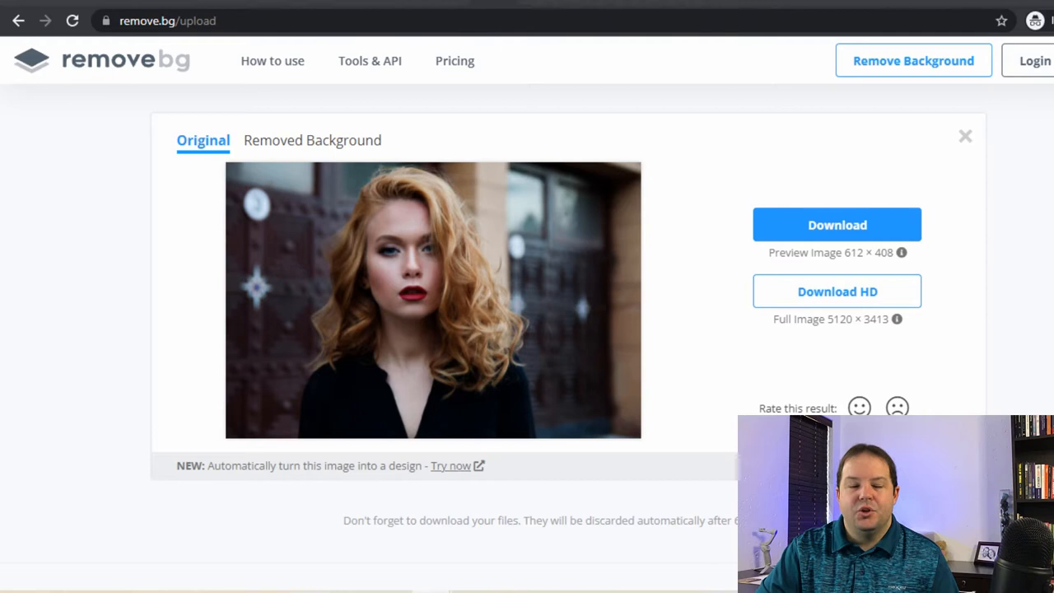
{"action": "mouse_move", "coordinate": [572, 310]}
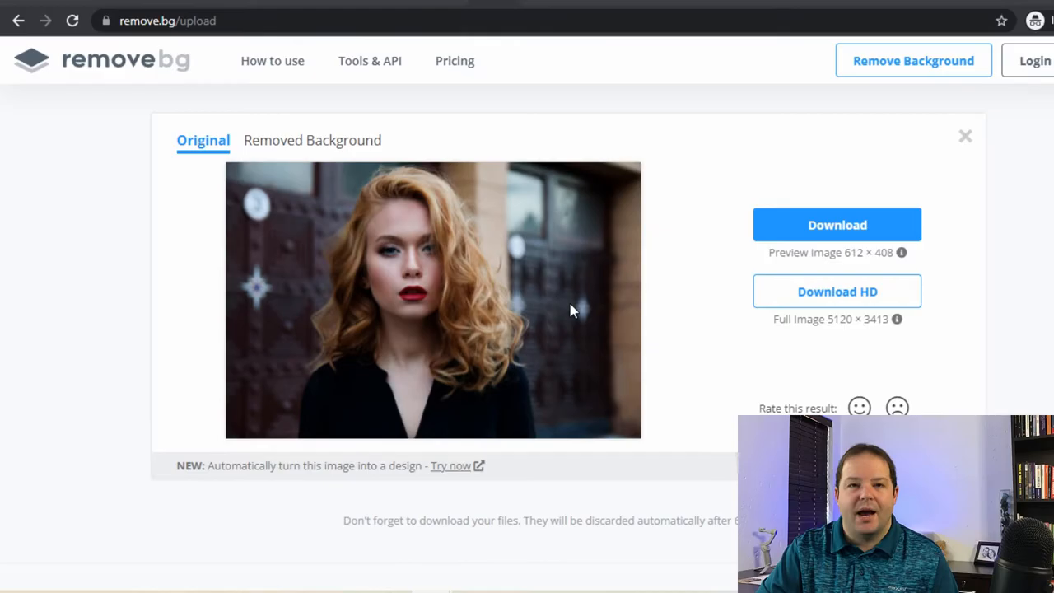
{"action": "mouse_move", "coordinate": [866, 129]}
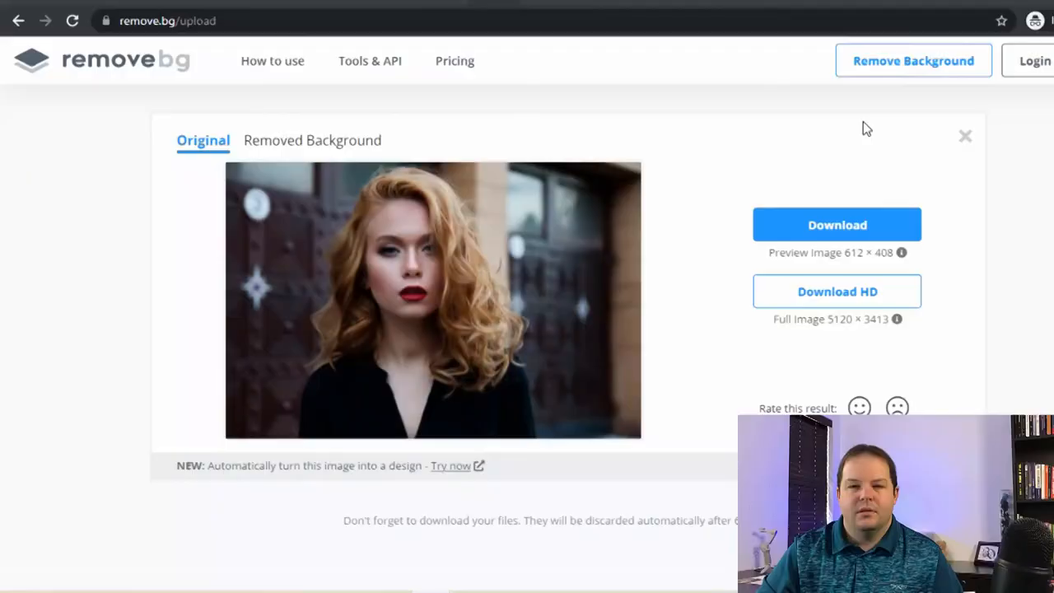
{"action": "mouse_move", "coordinate": [346, 102]}
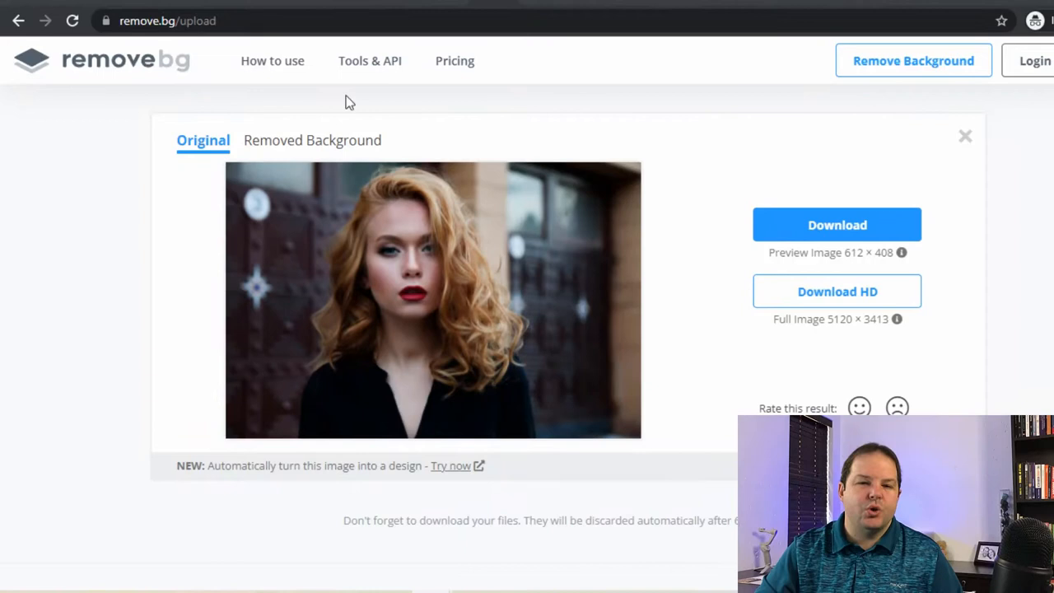
{"action": "mouse_move", "coordinate": [713, 192]}
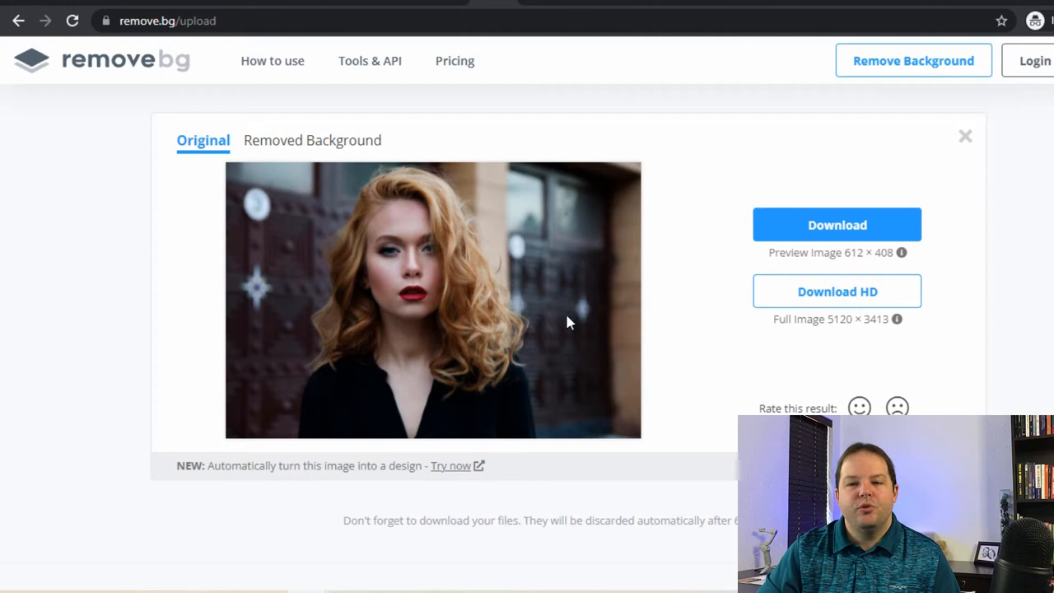
Step: Switch to the Removed Background view of the red-haired portrait
{"action": "left_click", "coordinate": [312, 140]}
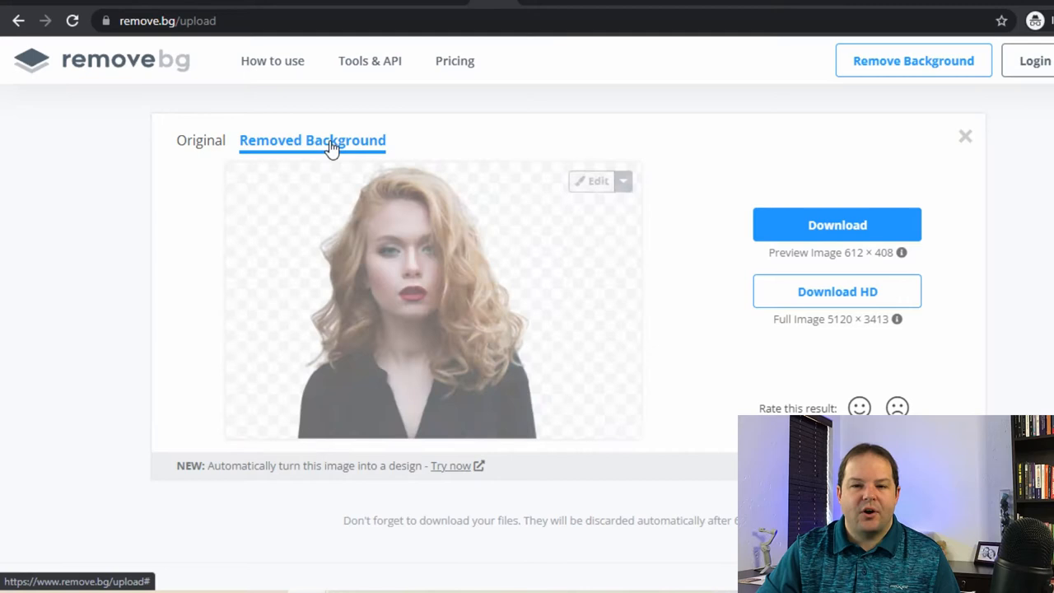
Step: In the editor, paint the left side with a maximum-size Restore brush to recover the dark door
{"action": "left_click", "coordinate": [593, 181]}
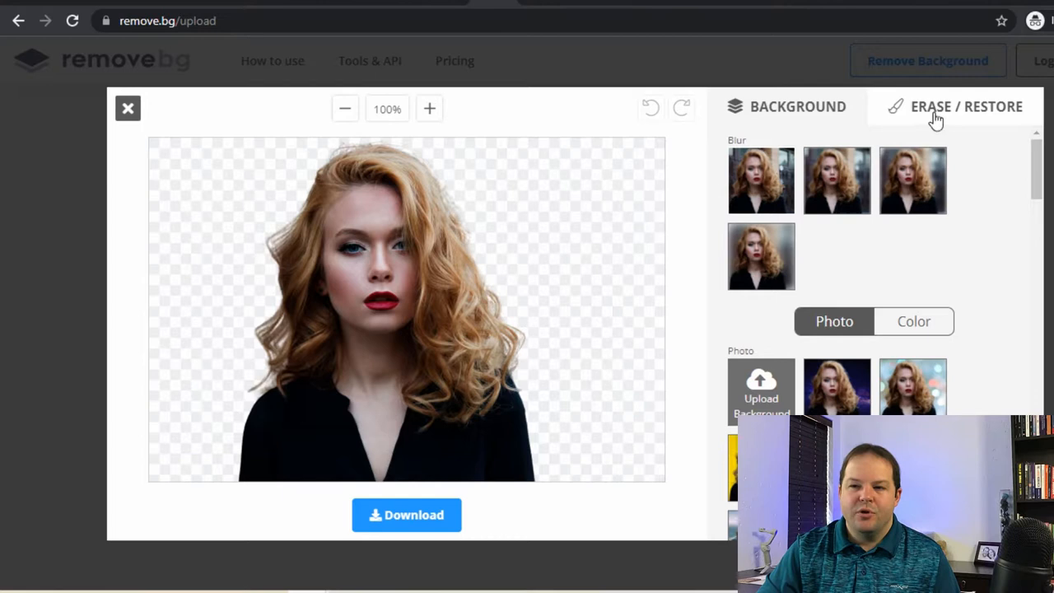
{"action": "left_click", "coordinate": [966, 106]}
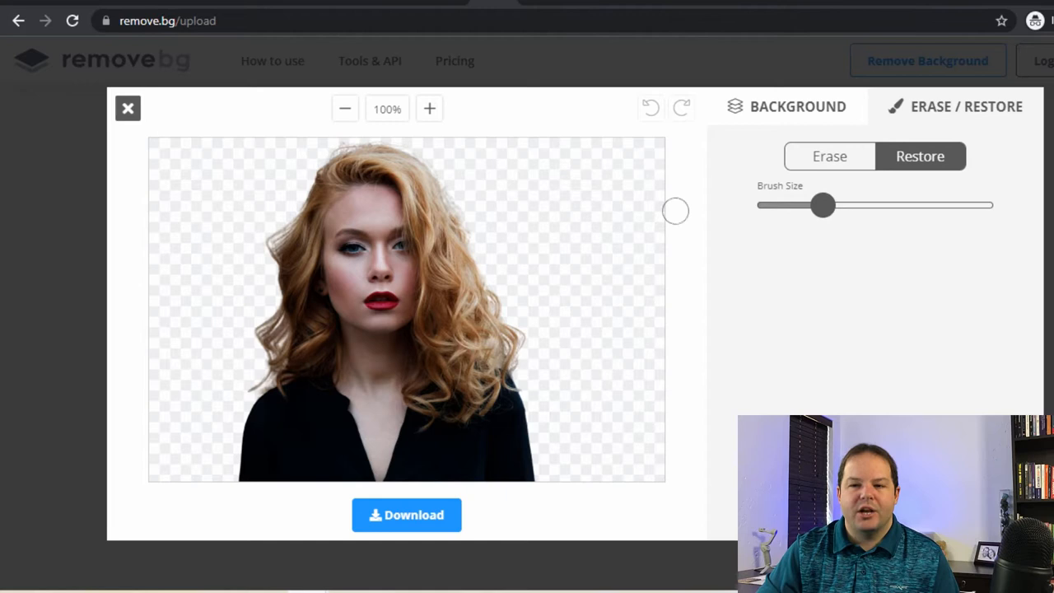
{"action": "left_click_drag", "start_coordinate": [823, 205], "coordinate": [972, 205]}
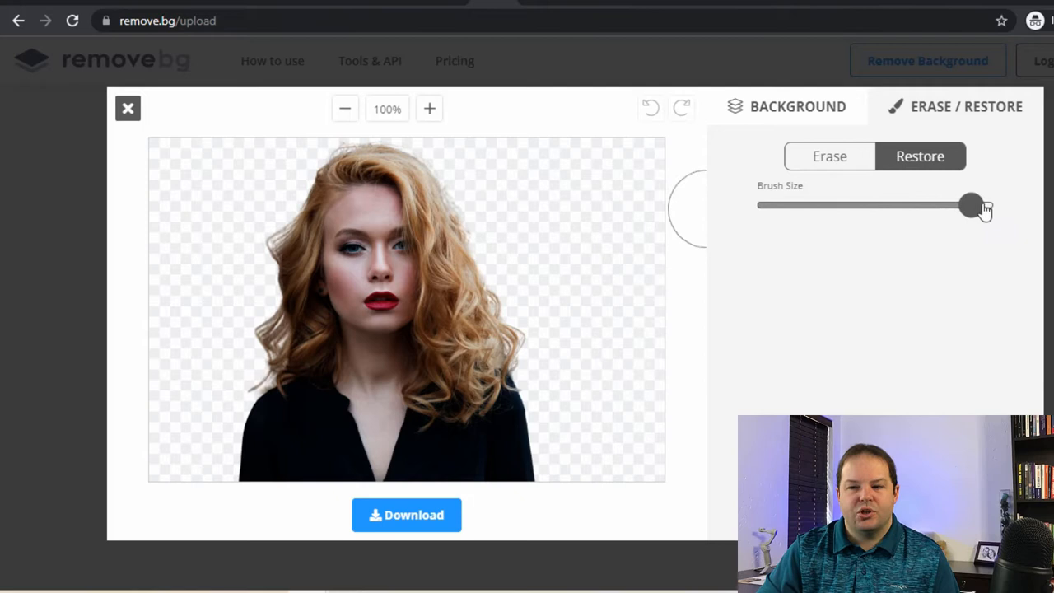
{"action": "left_click_drag", "start_coordinate": [971, 205], "coordinate": [992, 205]}
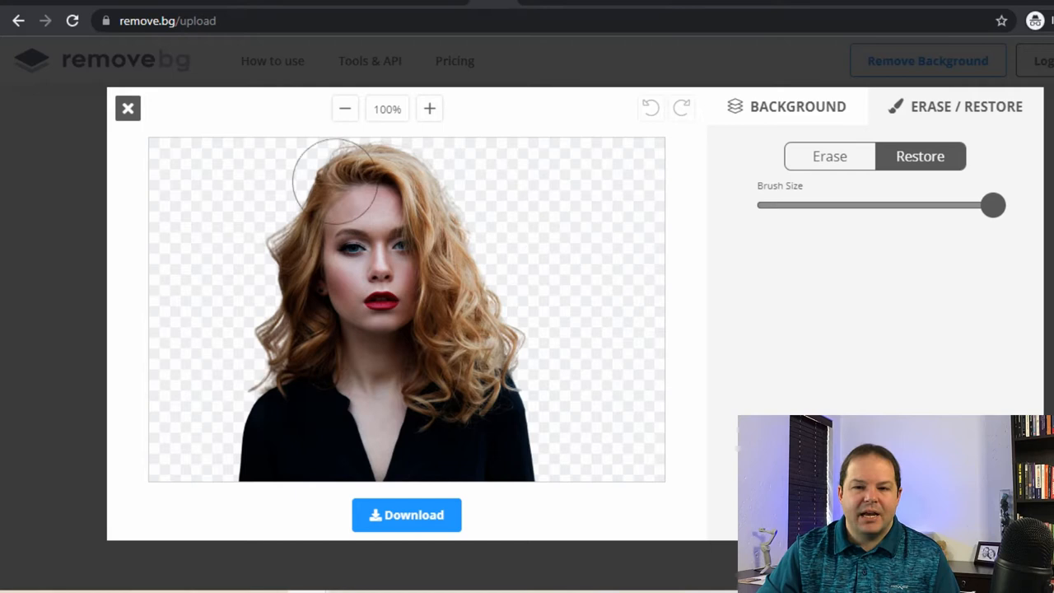
{"action": "left_click_drag", "start_coordinate": [334, 177], "coordinate": [214, 214]}
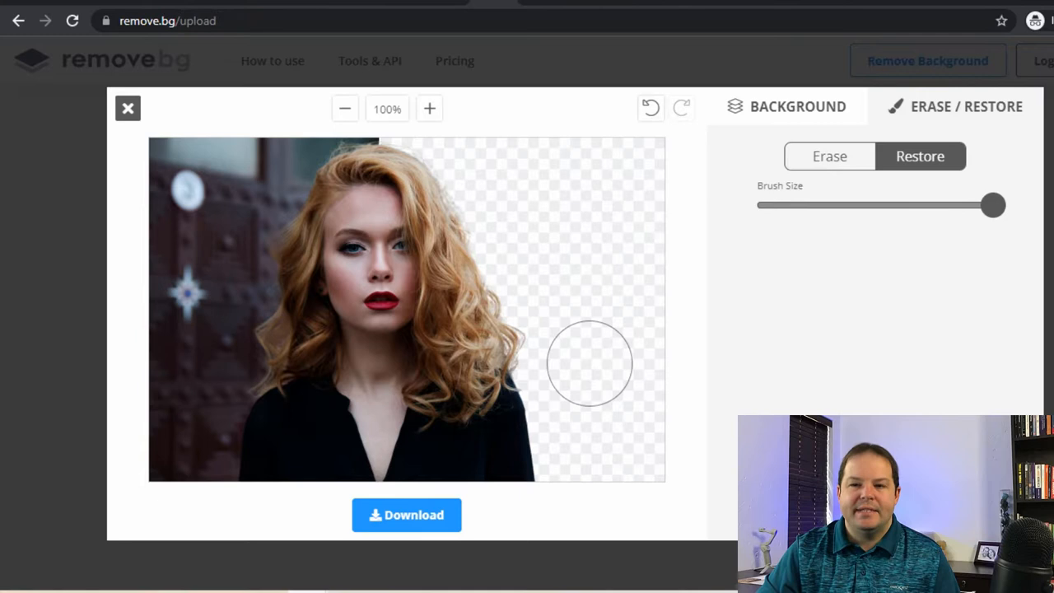
Step: Set a mountain landscape photo as the backdrop and apply a Blur to it
{"action": "left_click", "coordinate": [786, 106]}
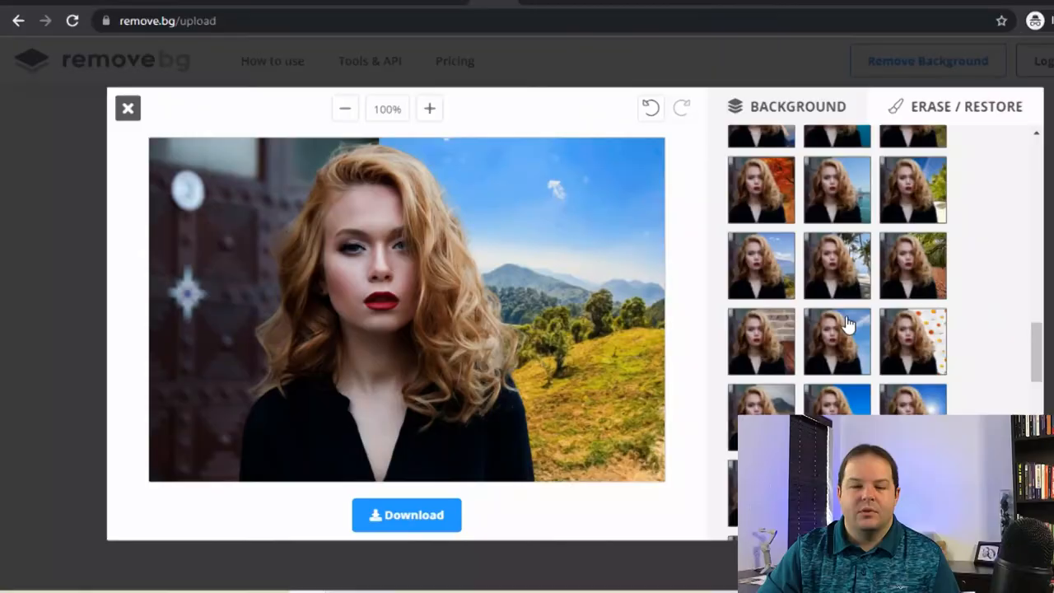
{"action": "scroll", "scroll_direction": "down", "scroll_amount": 3}
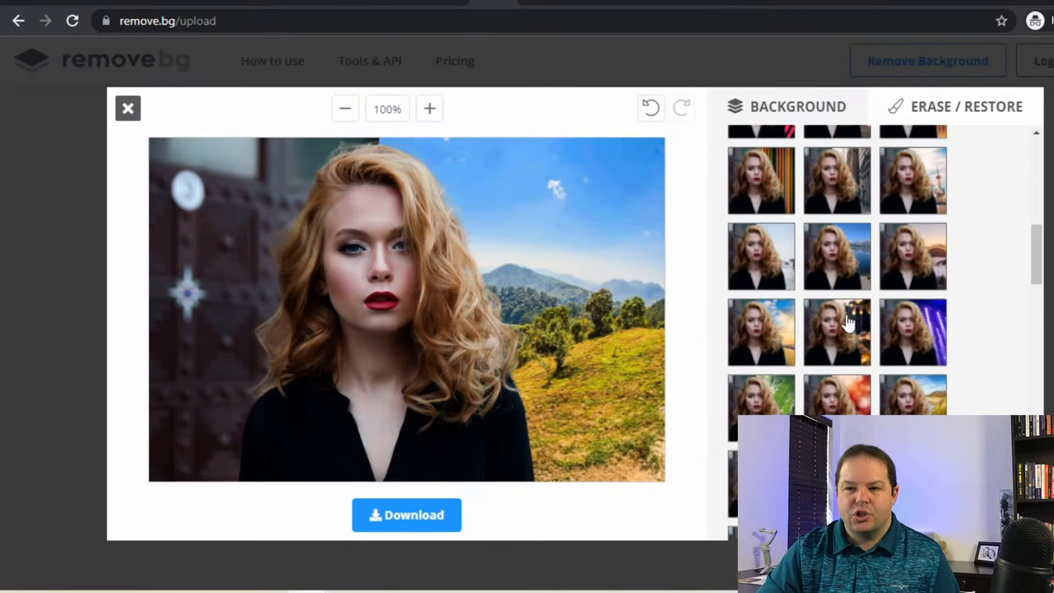
{"action": "left_click", "coordinate": [761, 256]}
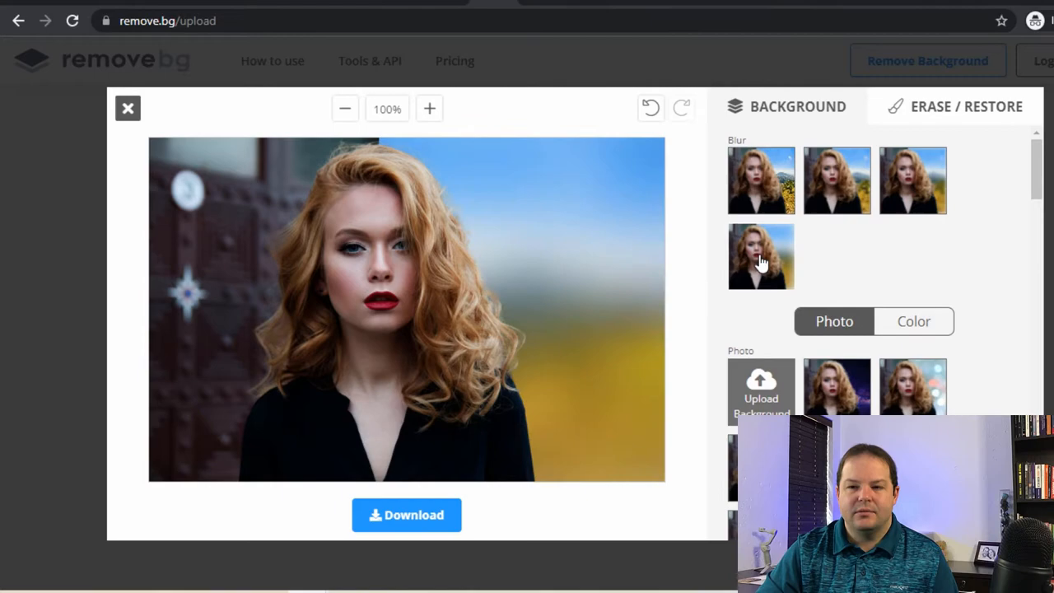
{"action": "left_click", "coordinate": [761, 256]}
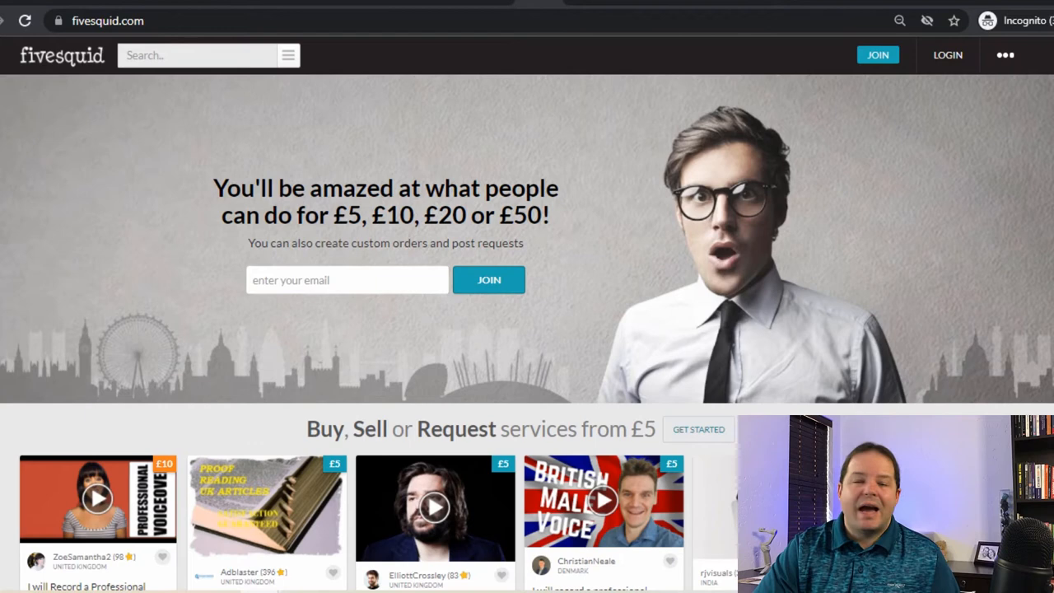
{"action": "mouse_move", "coordinate": [696, 243]}
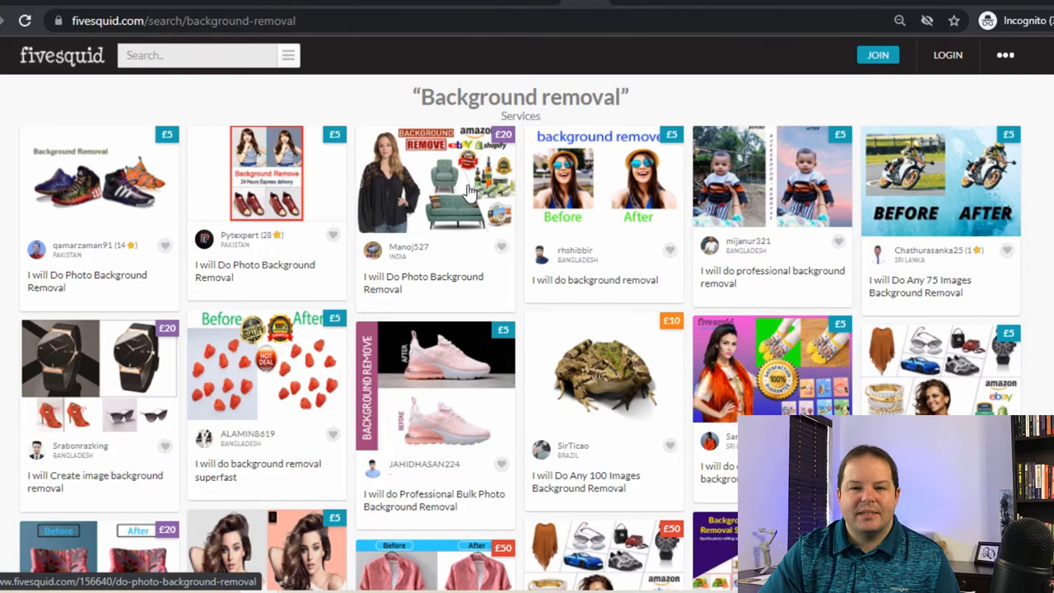
{"action": "mouse_move", "coordinate": [621, 364]}
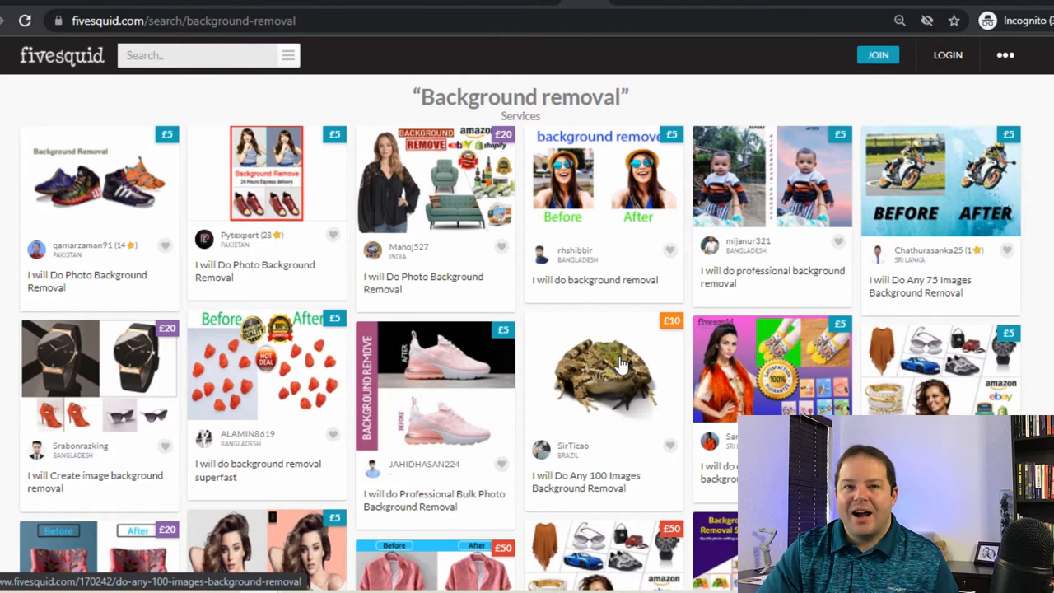
Step: Scroll the Fivesquid background-removal gig cards, mostly £5 with some £10–£50
{"action": "scroll", "scroll_direction": "down", "scroll_amount": 3}
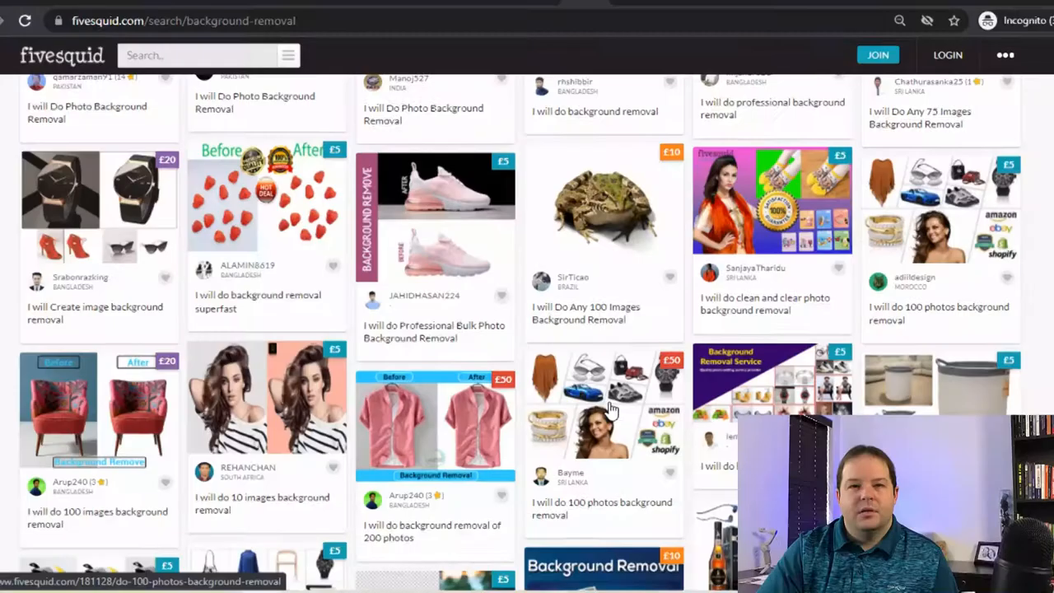
{"action": "mouse_move", "coordinate": [601, 387]}
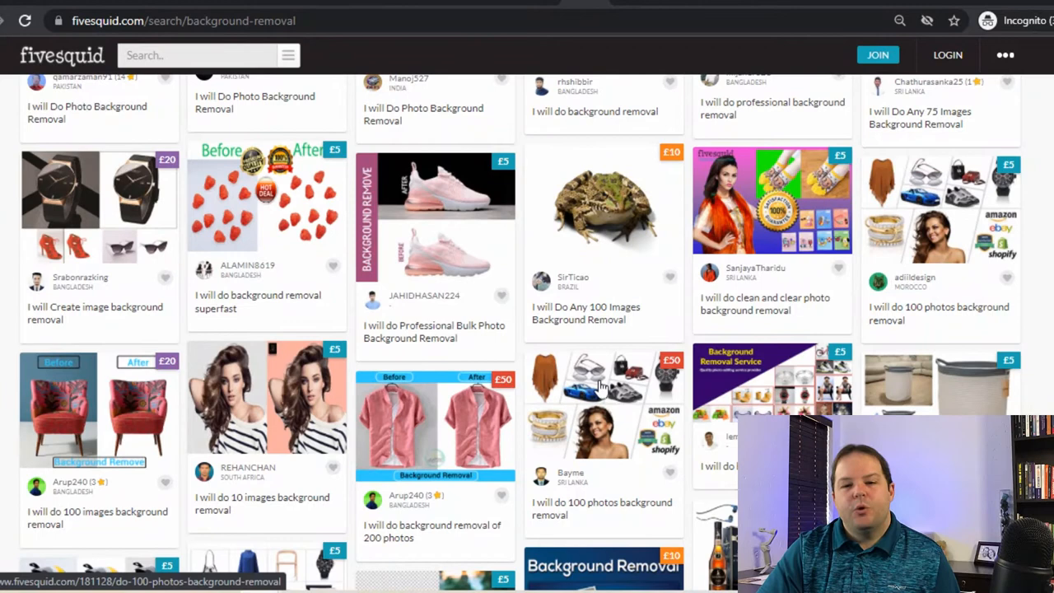
{"action": "mouse_move", "coordinate": [136, 395]}
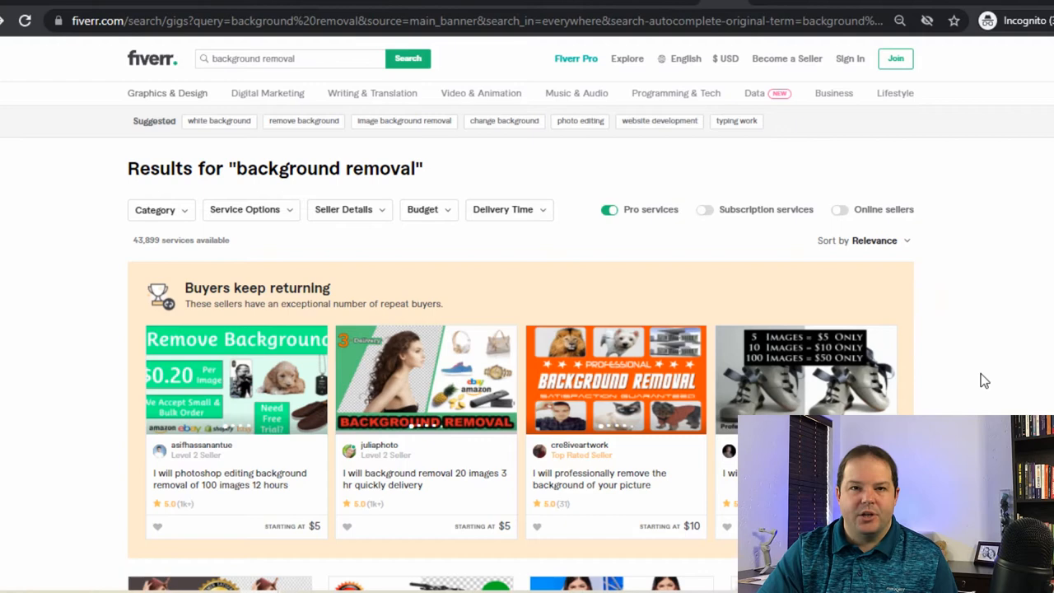
Step: Scroll Fiverr's 43,899 'background removal' gigs, mostly starting at $5, some $10–$50
{"action": "scroll", "scroll_direction": "down", "scroll_amount": 3}
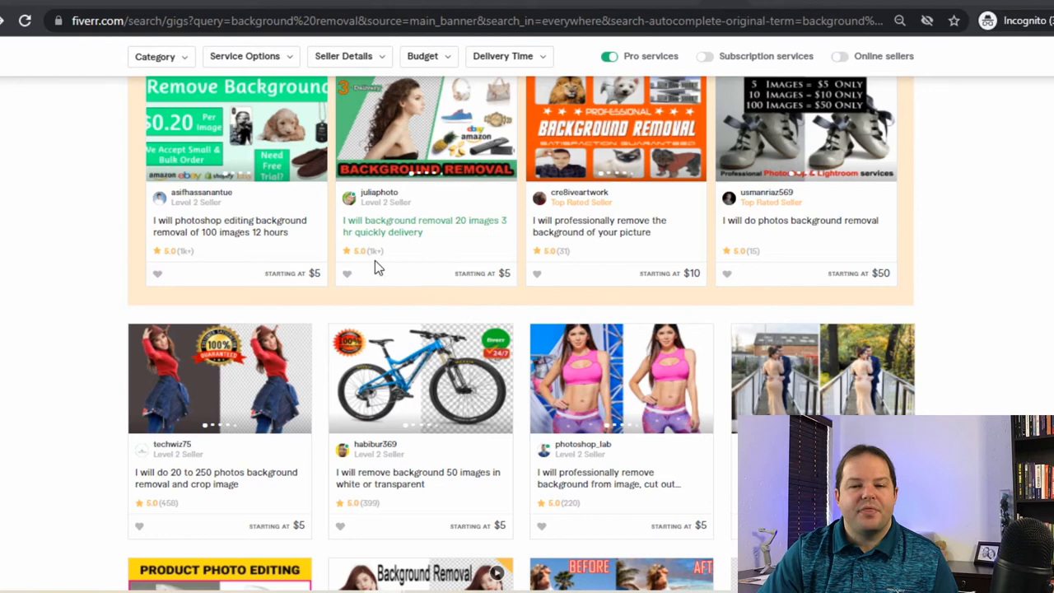
{"action": "mouse_move", "coordinate": [382, 268]}
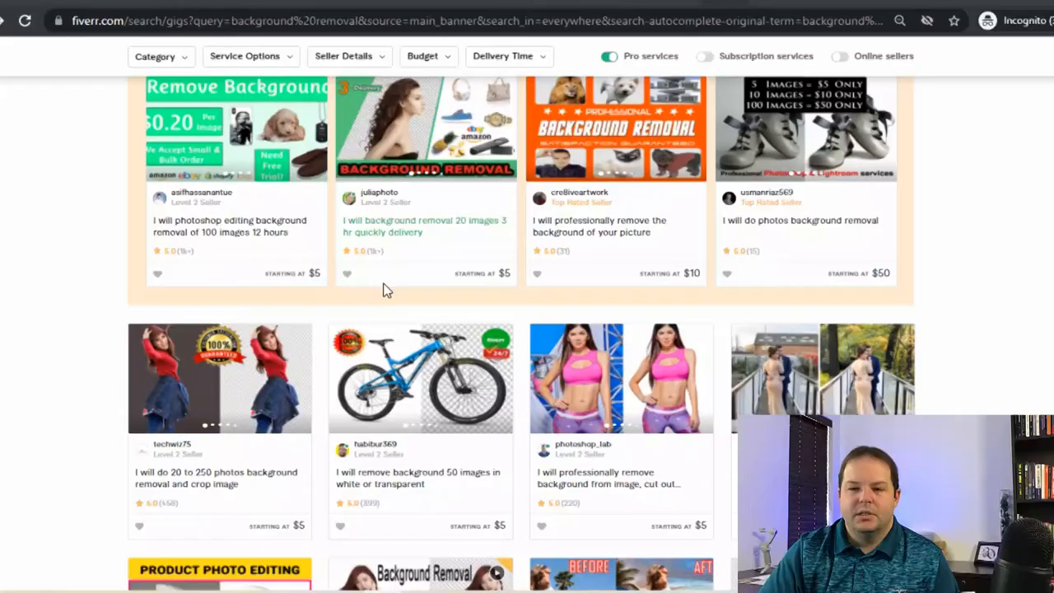
{"action": "scroll", "scroll_direction": "down", "scroll_amount": 3}
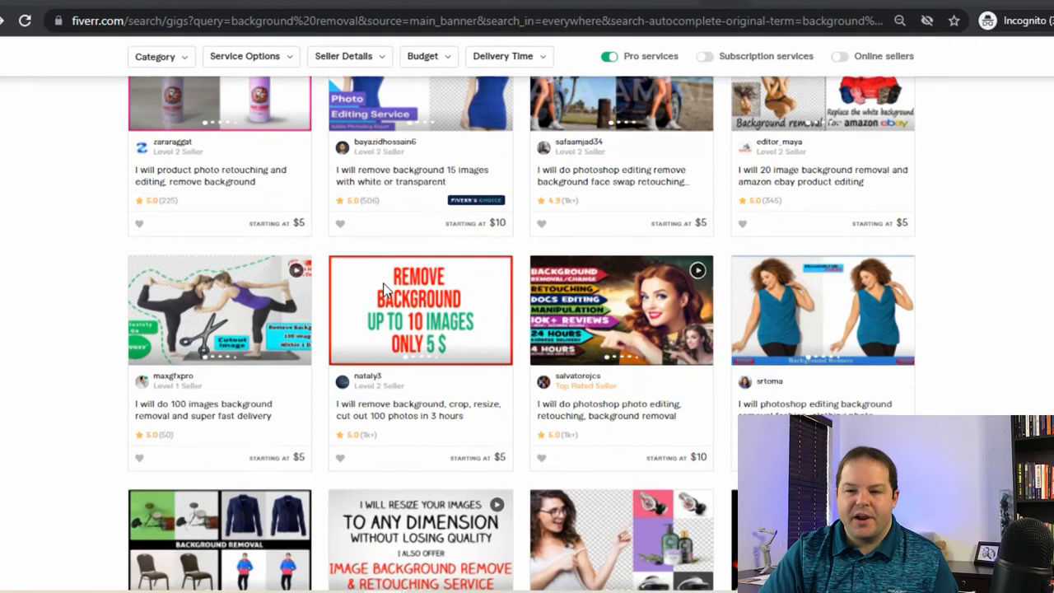
{"action": "scroll", "scroll_direction": "down", "scroll_amount": 3}
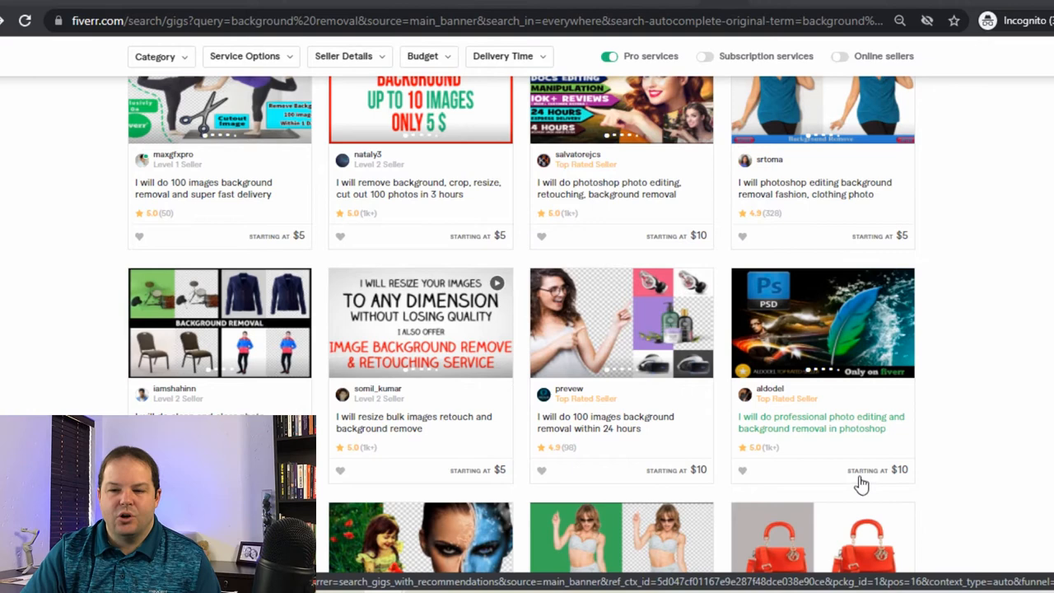
{"action": "mouse_move", "coordinate": [774, 459]}
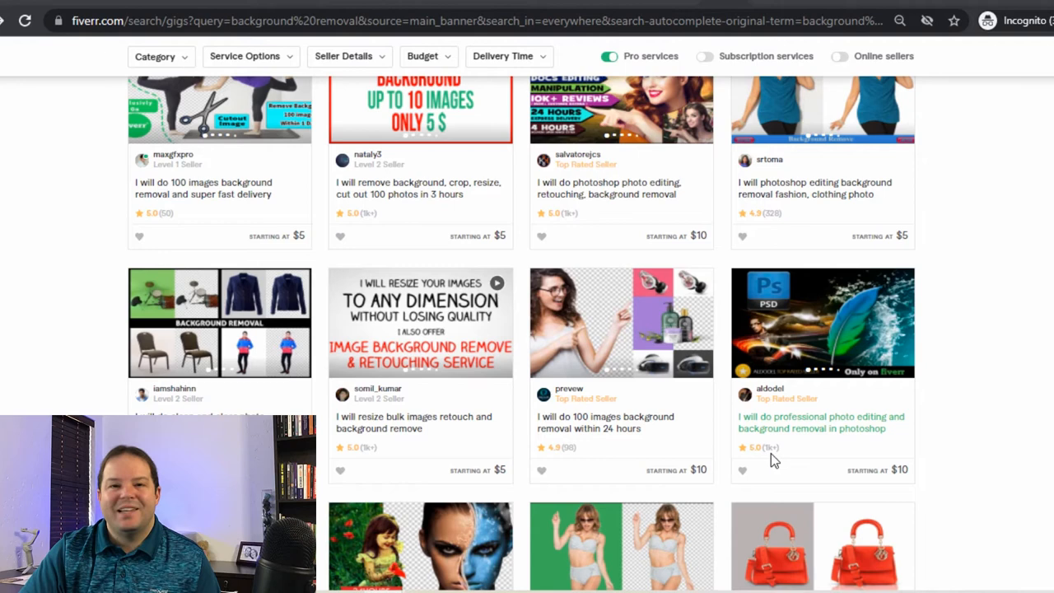
Step: Open aldodel's photo editing gig and switch between its Premium and Standard package tabs
{"action": "left_click", "coordinate": [821, 422]}
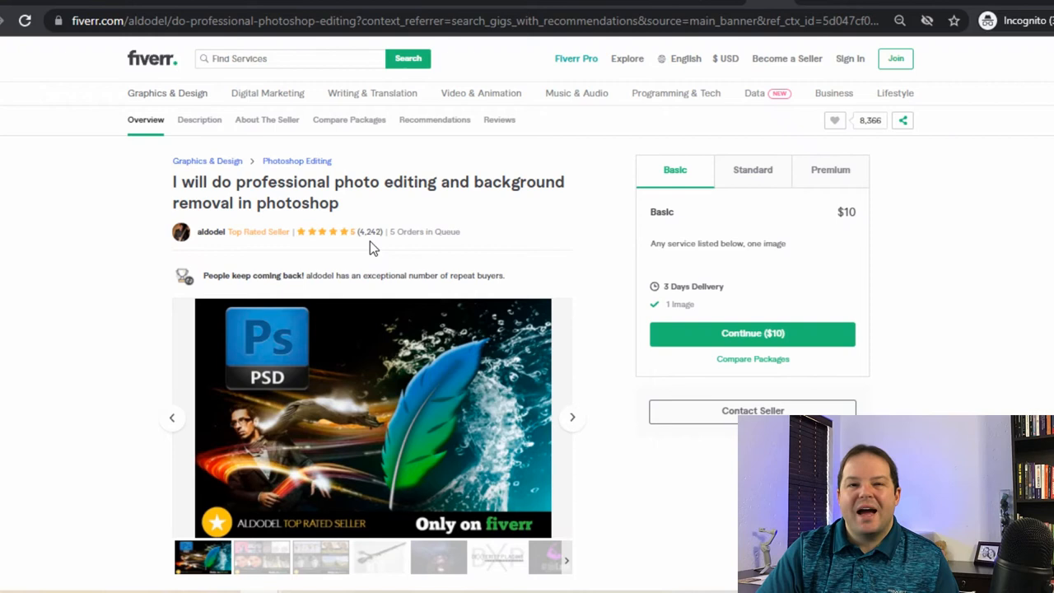
{"action": "mouse_move", "coordinate": [823, 231]}
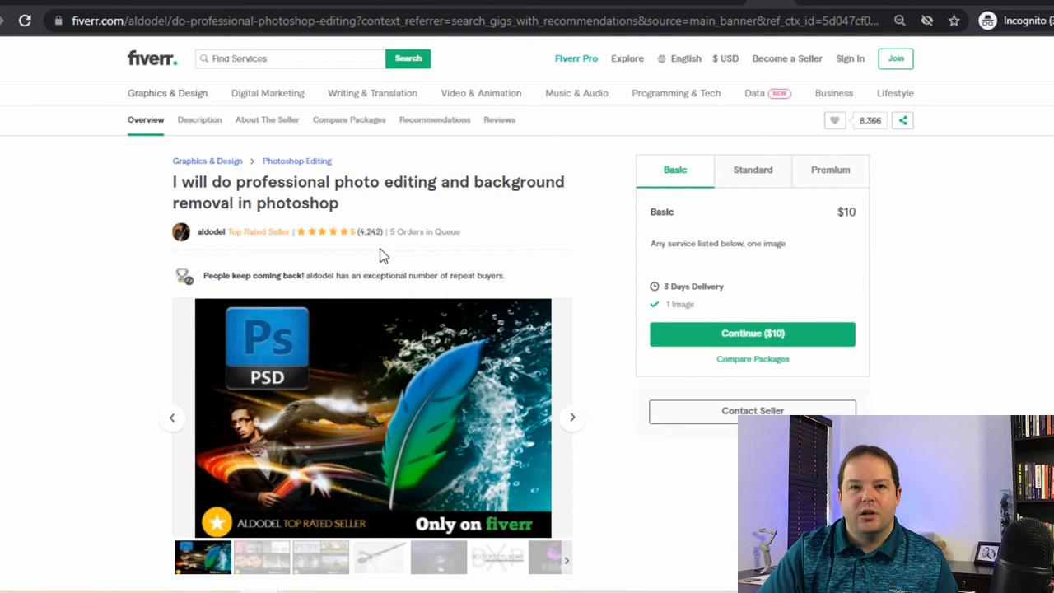
{"action": "mouse_move", "coordinate": [684, 247]}
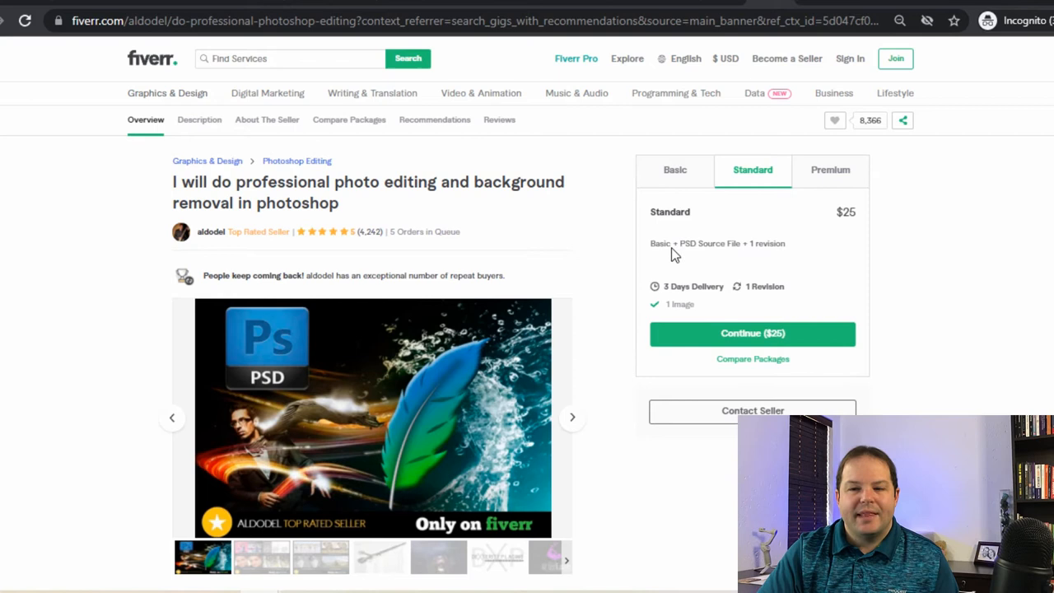
{"action": "mouse_move", "coordinate": [830, 173]}
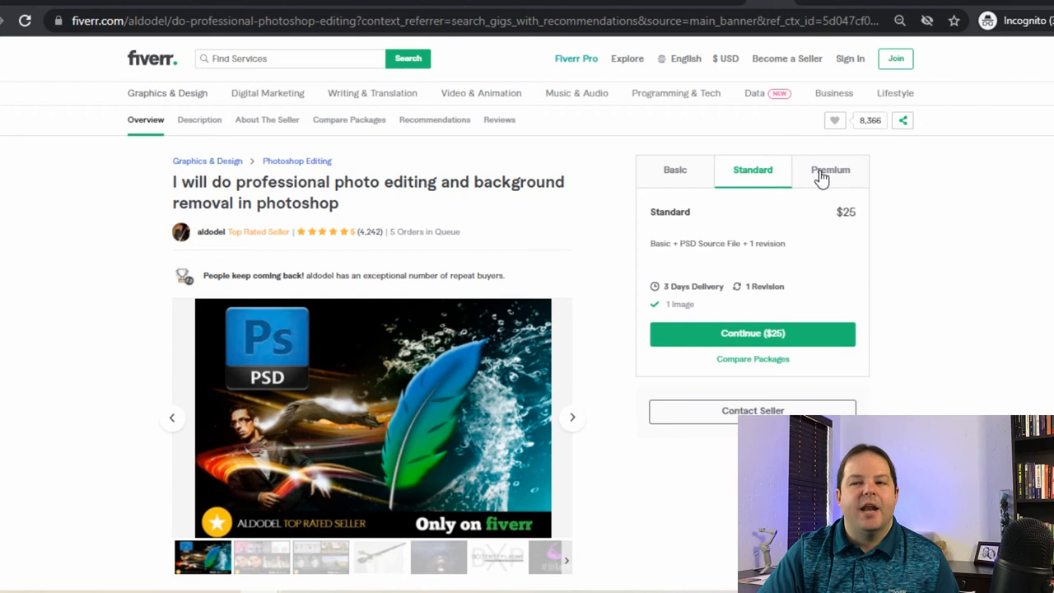
{"action": "left_click", "coordinate": [830, 170]}
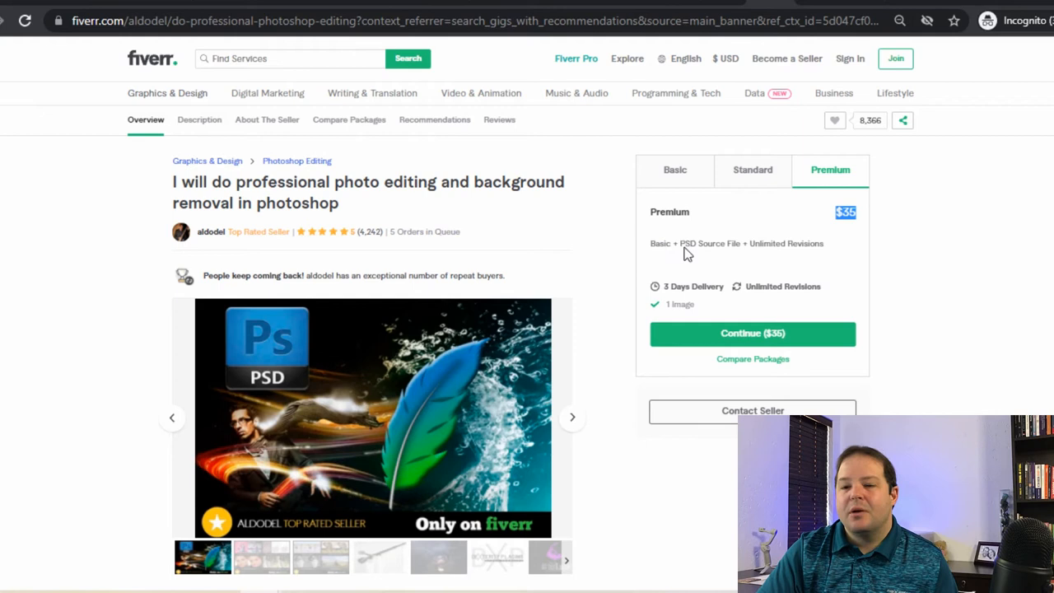
{"action": "mouse_move", "coordinate": [700, 313]}
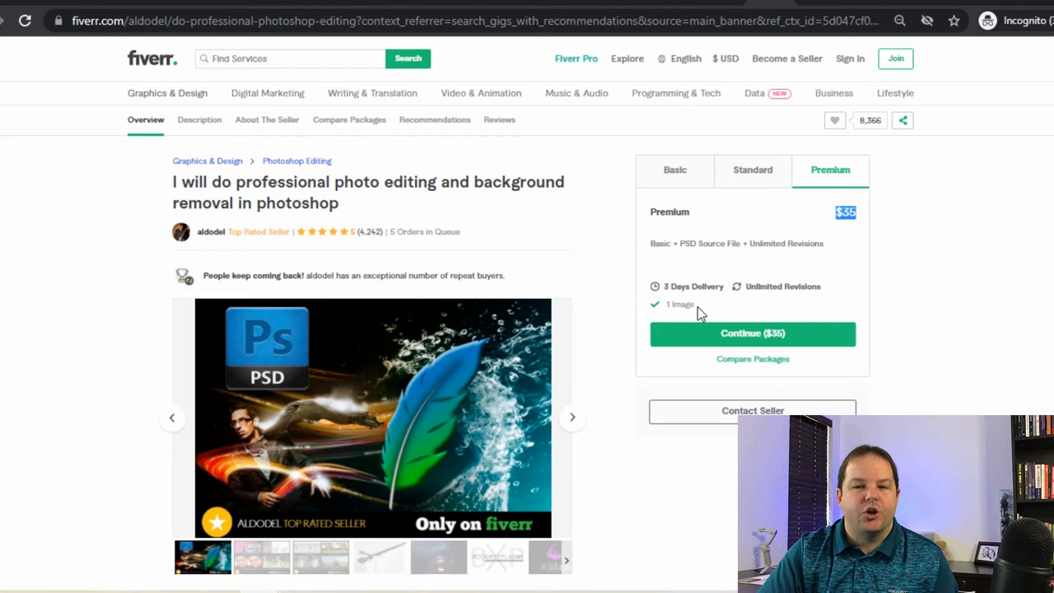
{"action": "left_click", "coordinate": [752, 170]}
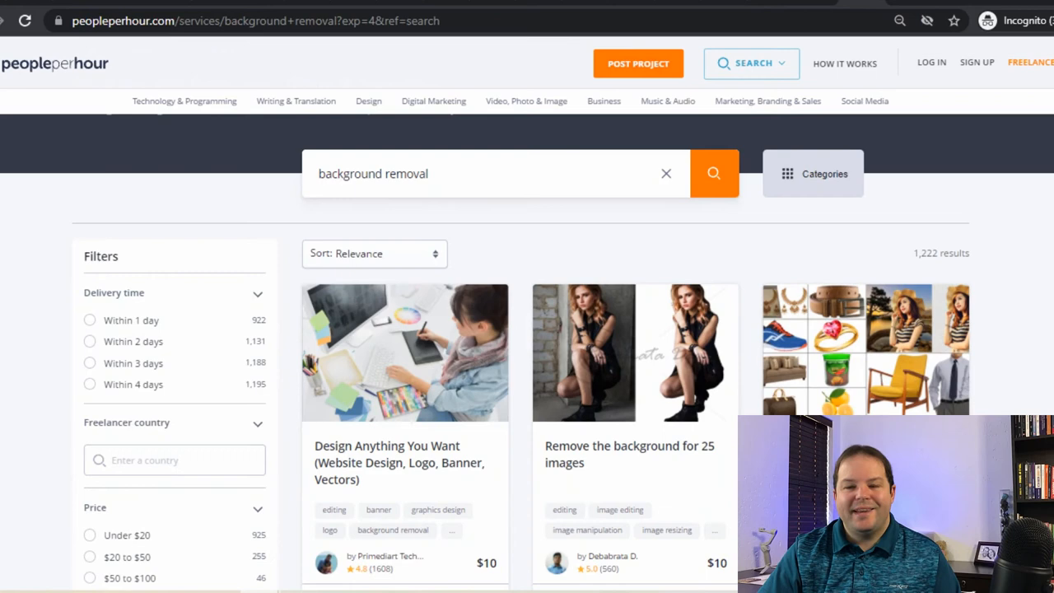
Step: Scroll PeoplePerHour's 1,222 background-removal listings, priced $10–$25 with one-day delivery
{"action": "scroll", "scroll_direction": "down", "scroll_amount": 3}
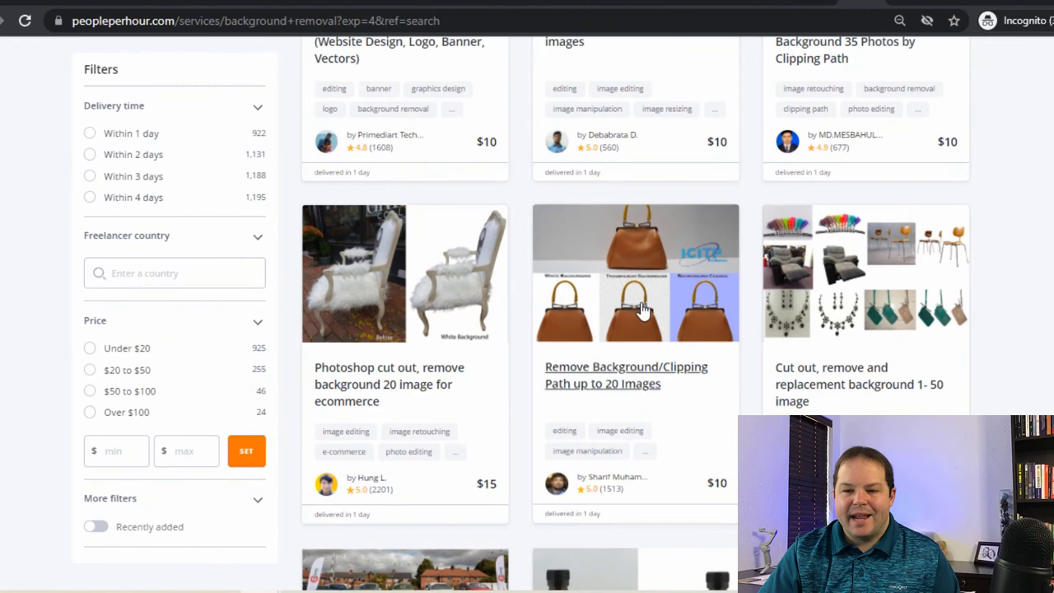
{"action": "scroll", "scroll_direction": "down", "scroll_amount": 3}
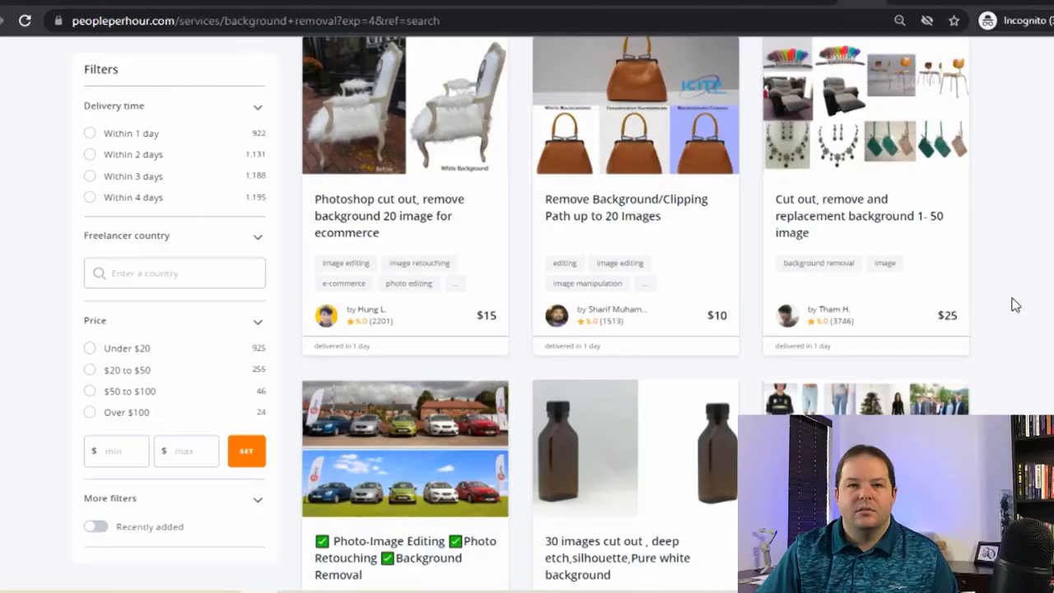